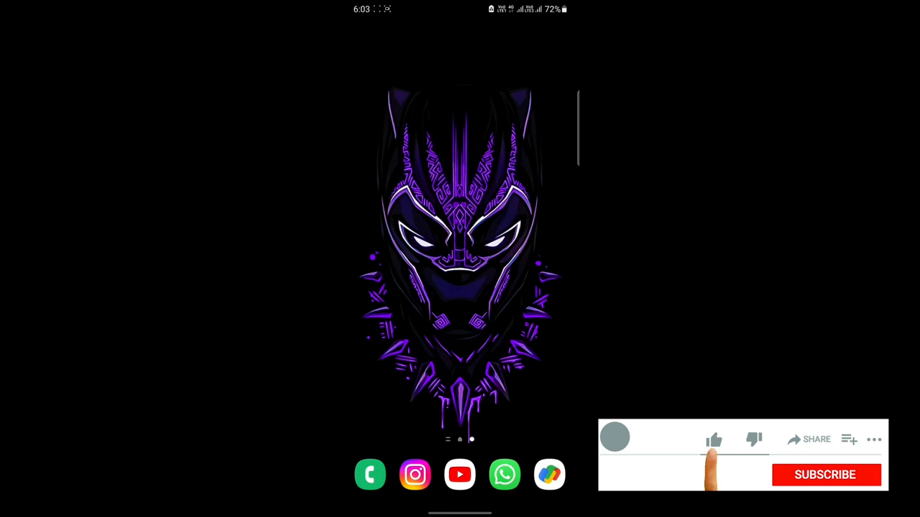
- Launch Instagram from the home screen dock to show its home feed
{"action": "left_click", "coordinate": [714, 439]}
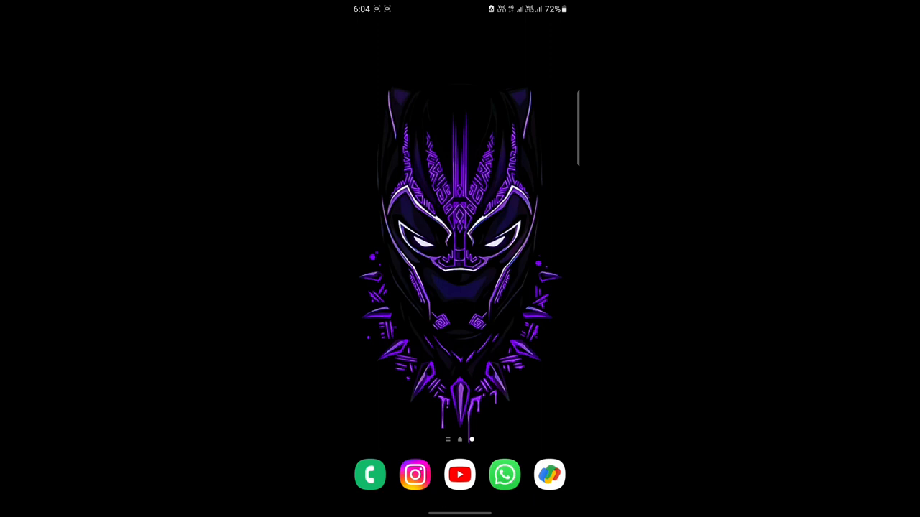
{"action": "left_click", "coordinate": [415, 474]}
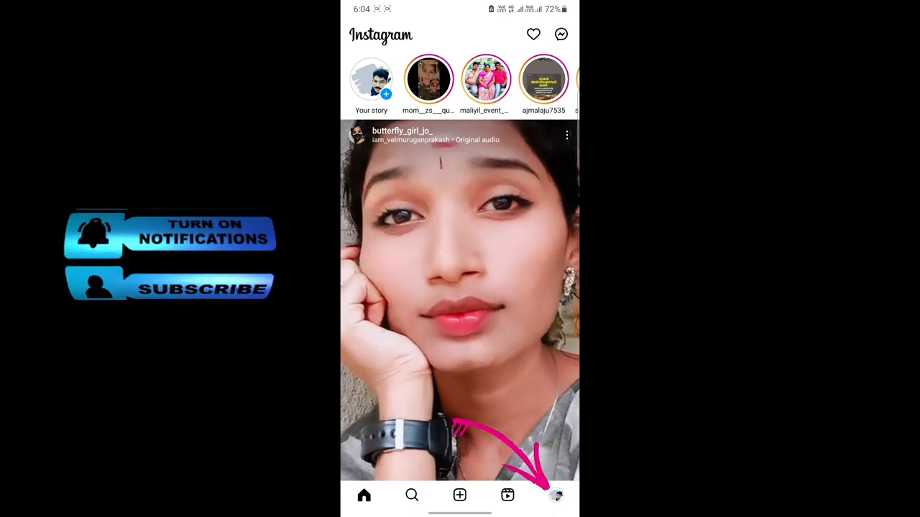
- Go to your profile, open the top-right menu, and choose Settings and privacy
{"action": "left_click", "coordinate": [556, 495]}
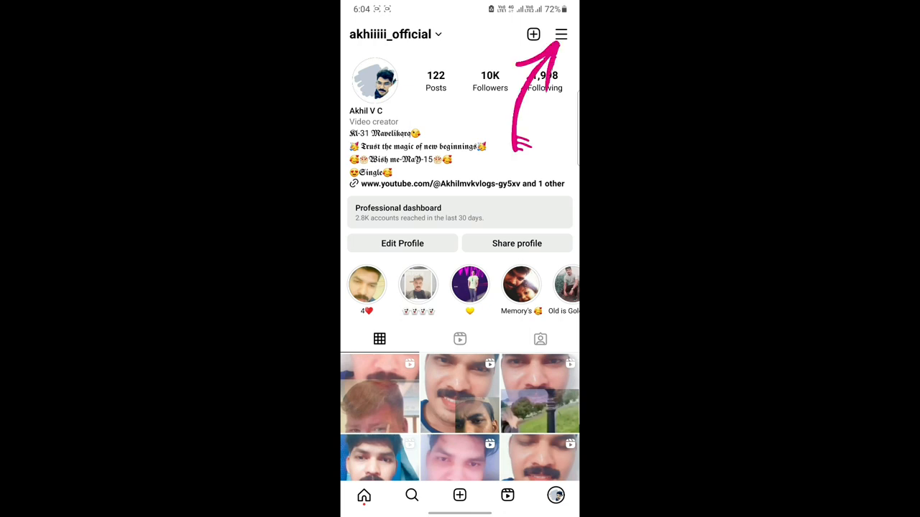
{"action": "left_click", "coordinate": [560, 34]}
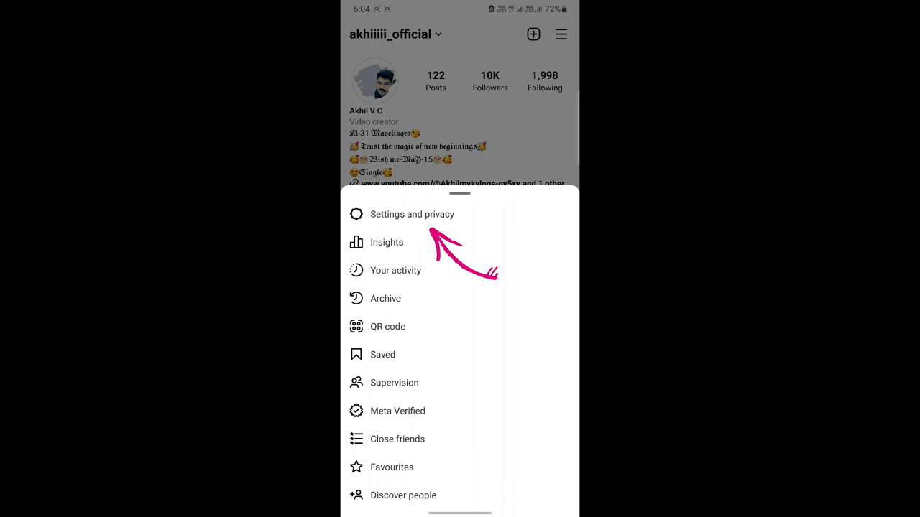
{"action": "left_click", "coordinate": [412, 214]}
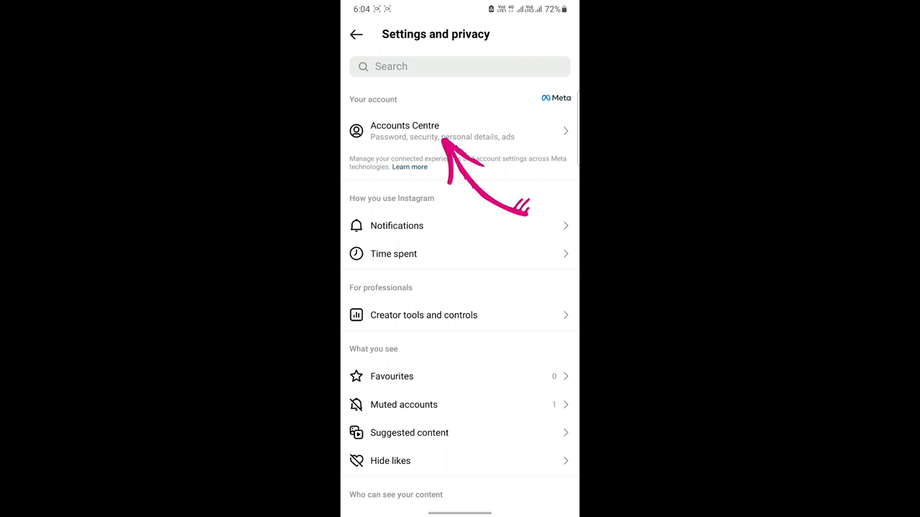
- Open Accounts Centre and select Meta Verified at the bottom of the list
{"action": "left_click", "coordinate": [404, 131]}
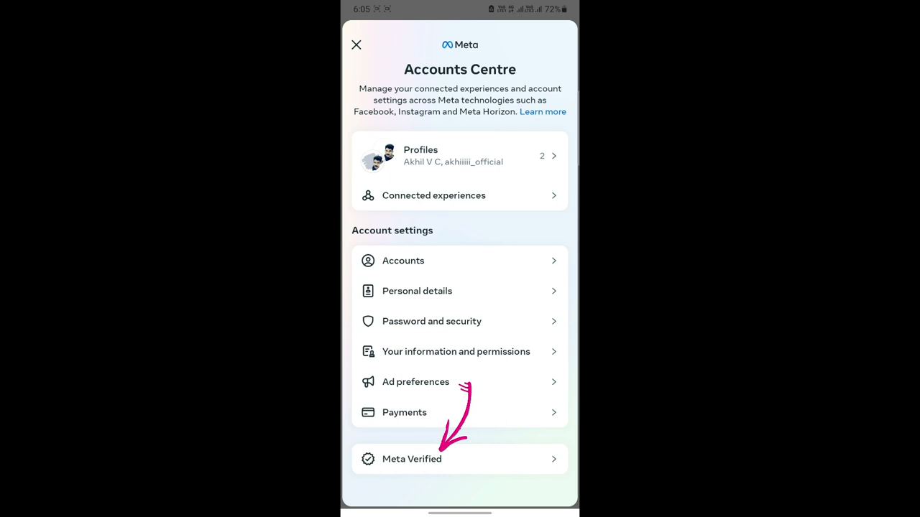
{"action": "left_click", "coordinate": [411, 459]}
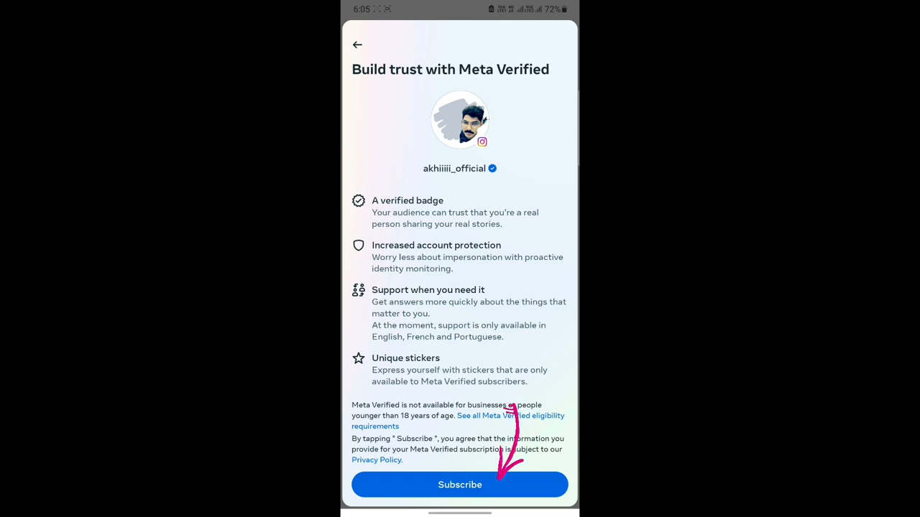
- Tap Subscribe on the Build trust with Meta Verified page to reach Confirm profile
{"action": "left_click", "coordinate": [459, 484]}
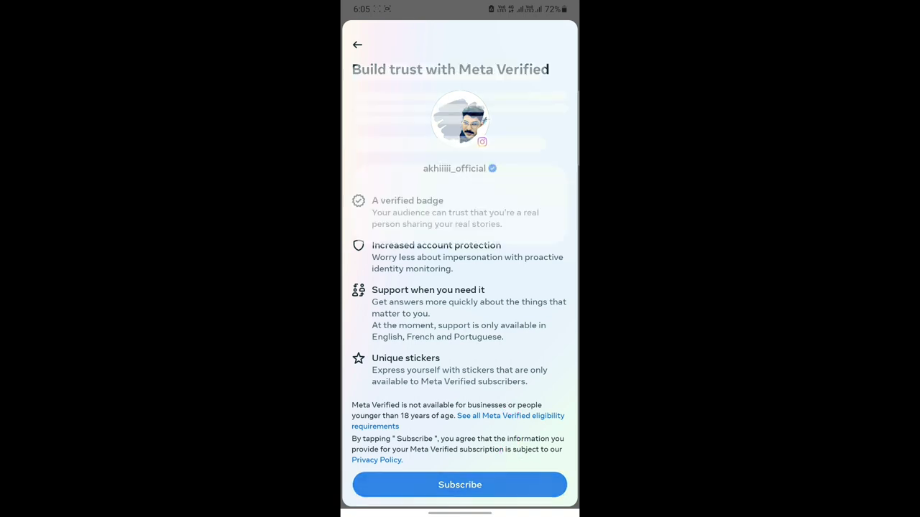
{"action": "left_click", "coordinate": [459, 485]}
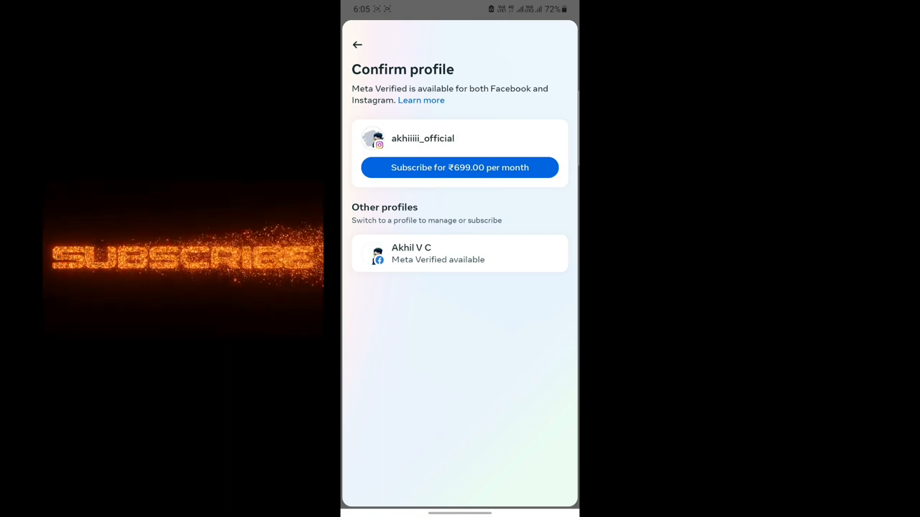
- Subscribe akhiiiii_official at ₹699.00/month and choose Pay now to reach Google Play checkout
{"action": "left_click", "coordinate": [459, 168]}
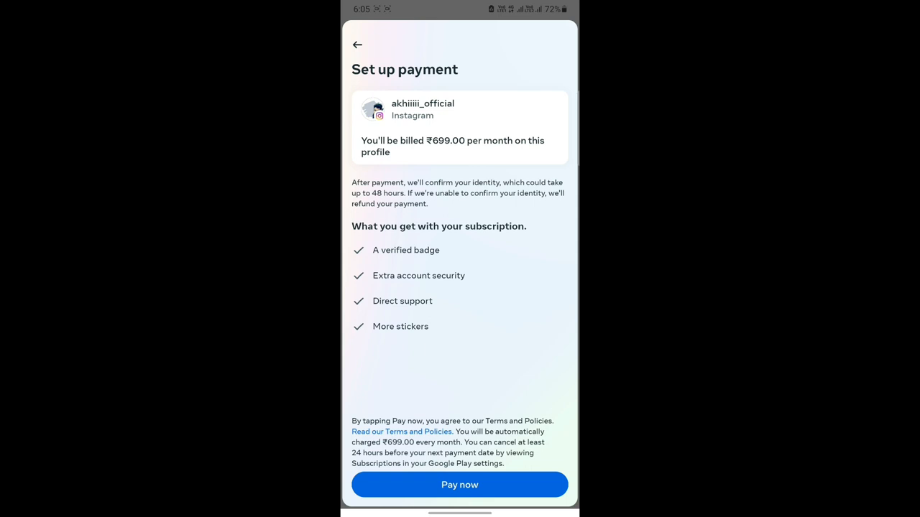
{"action": "left_click", "coordinate": [459, 484]}
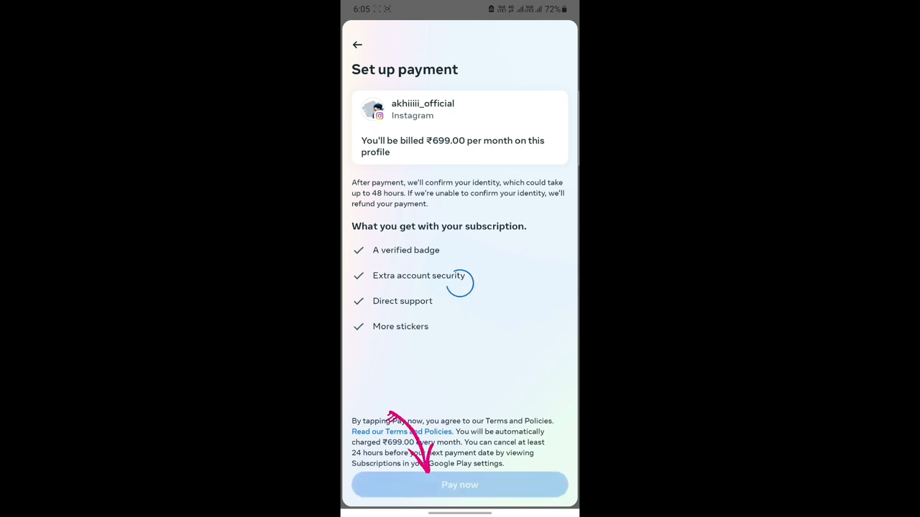
{"action": "left_click", "coordinate": [459, 484]}
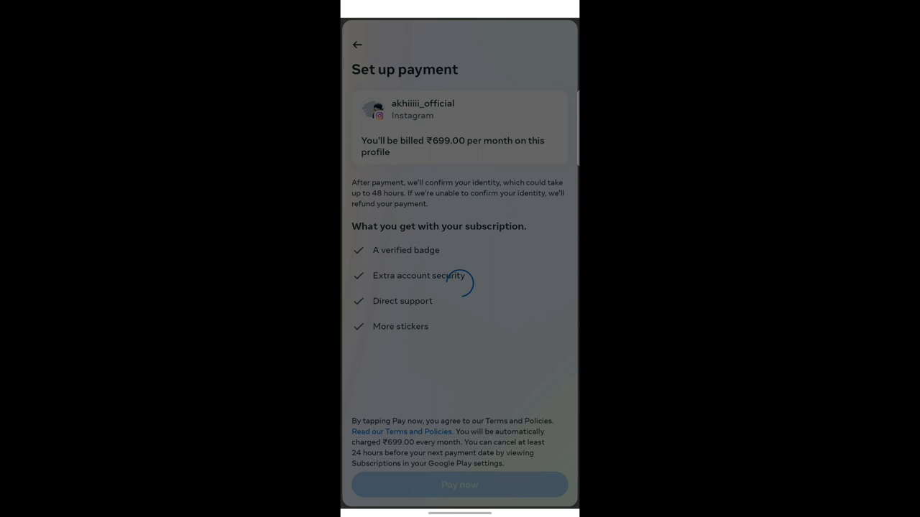
{"action": "left_click", "coordinate": [459, 484]}
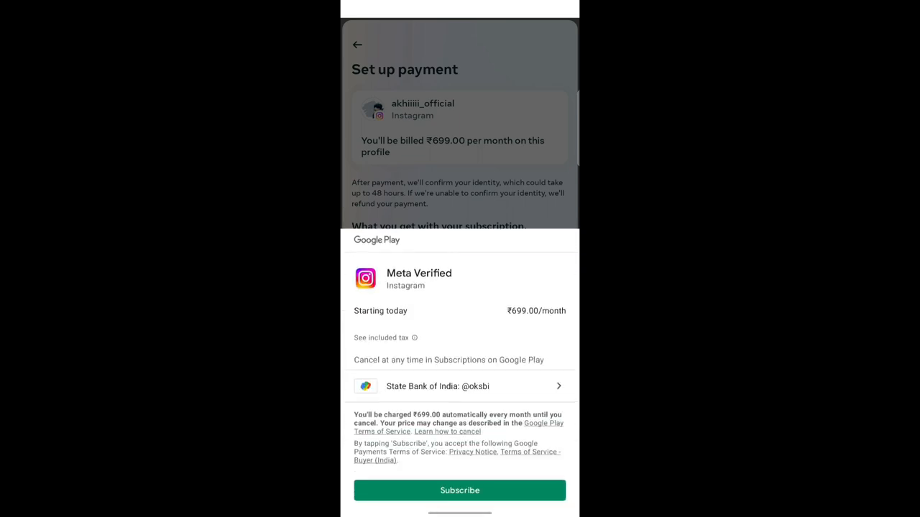